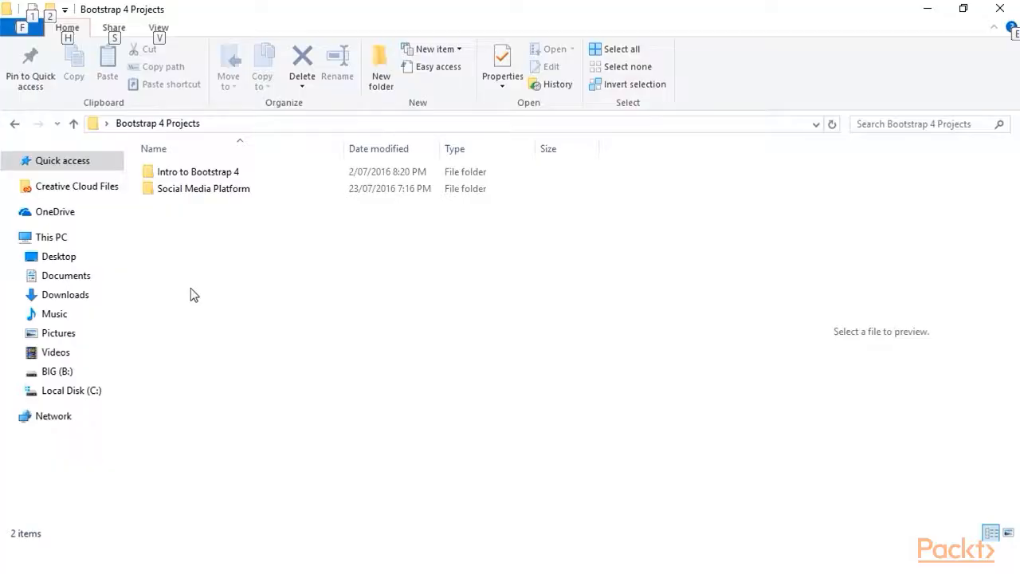
Step: Duplicate the Intro to Bootstrap 4 folder and name the copy 'Login and Registration'
left_click(198, 171)
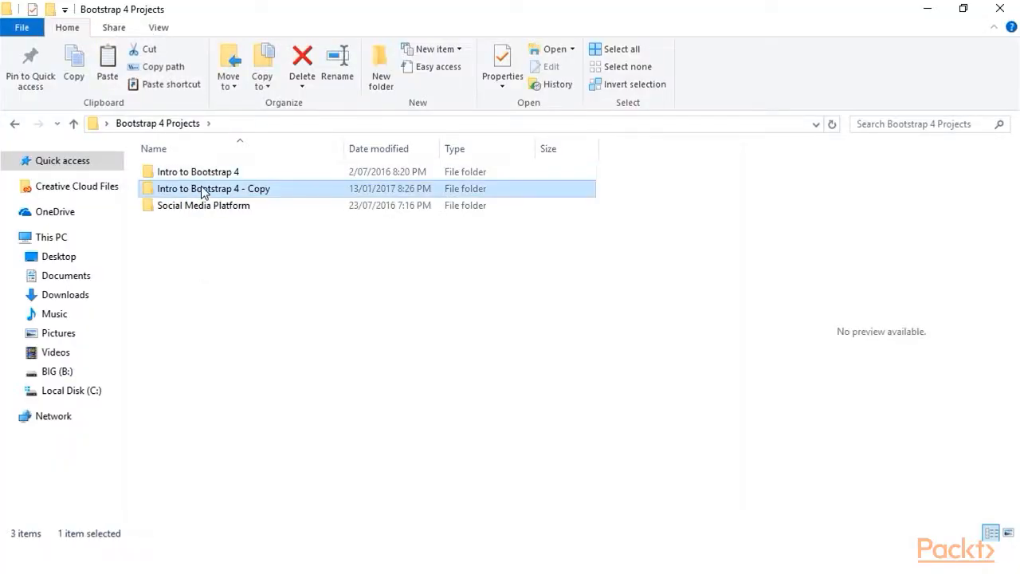
type("Login and R")
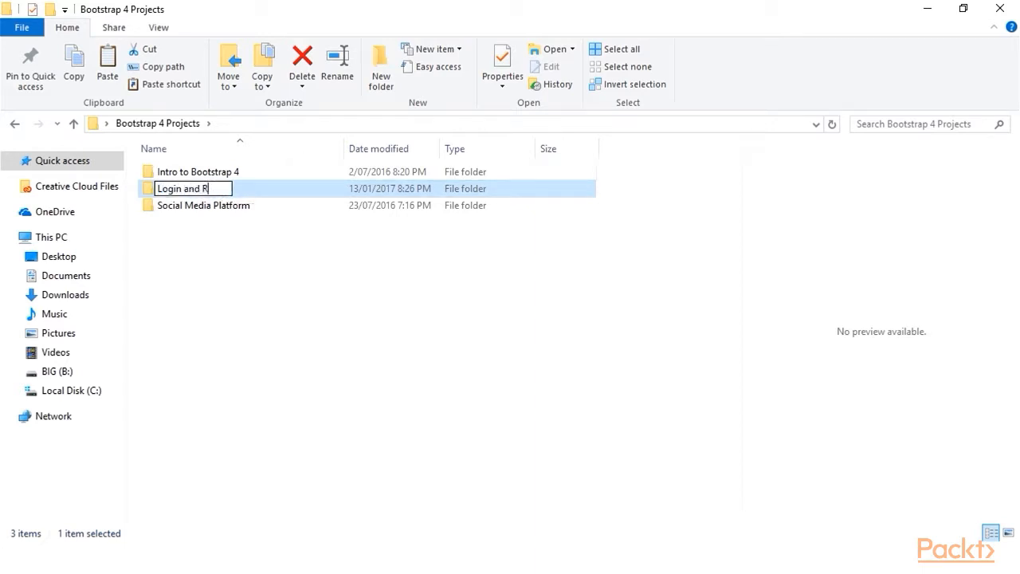
type("egistration")
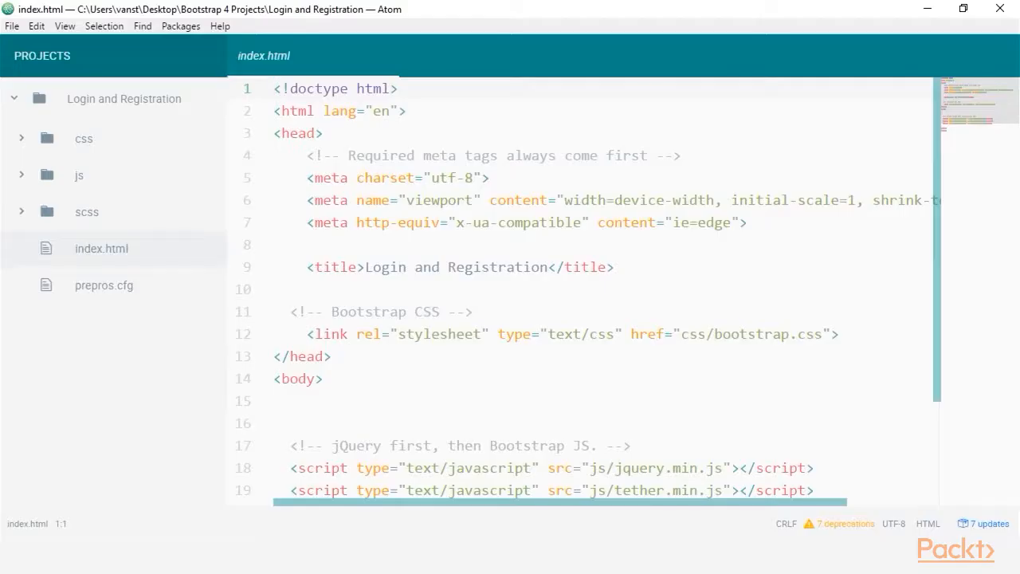
Step: Scroll through the pasted nav-tabs list and Home, Profile, Messages, Settings panes in index.html
scroll("down", 3)
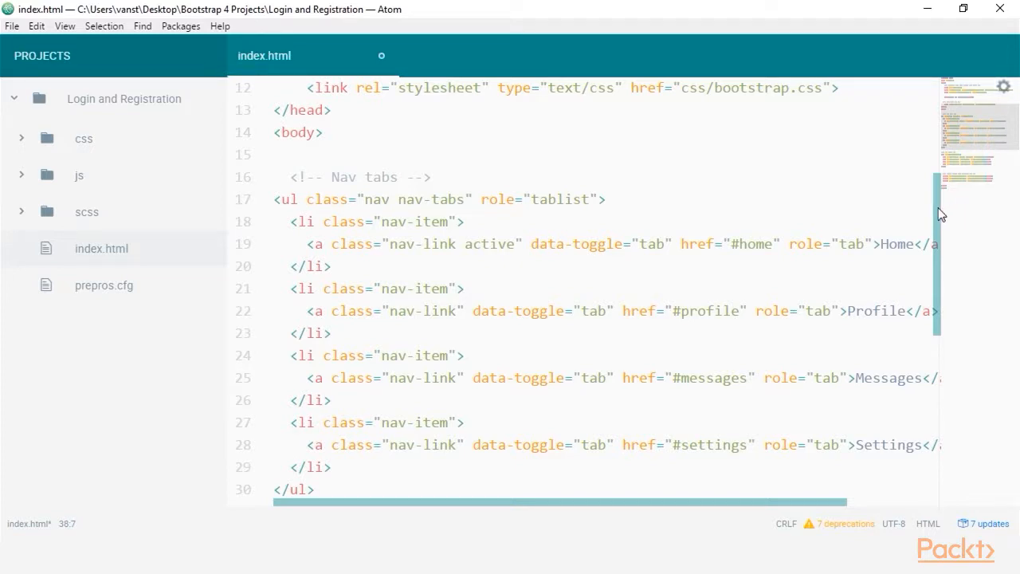
scroll("down", 3)
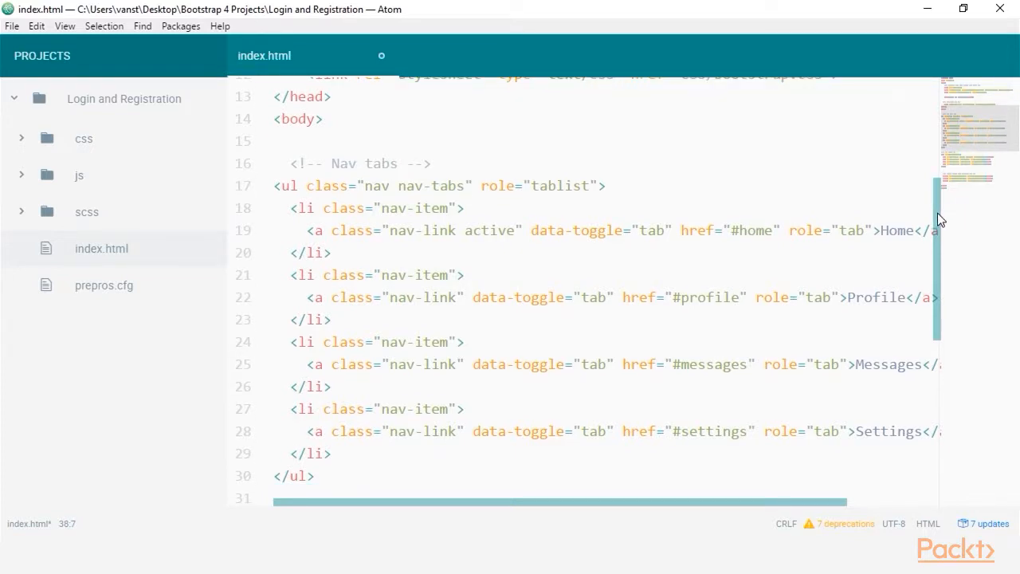
scroll("down", 3)
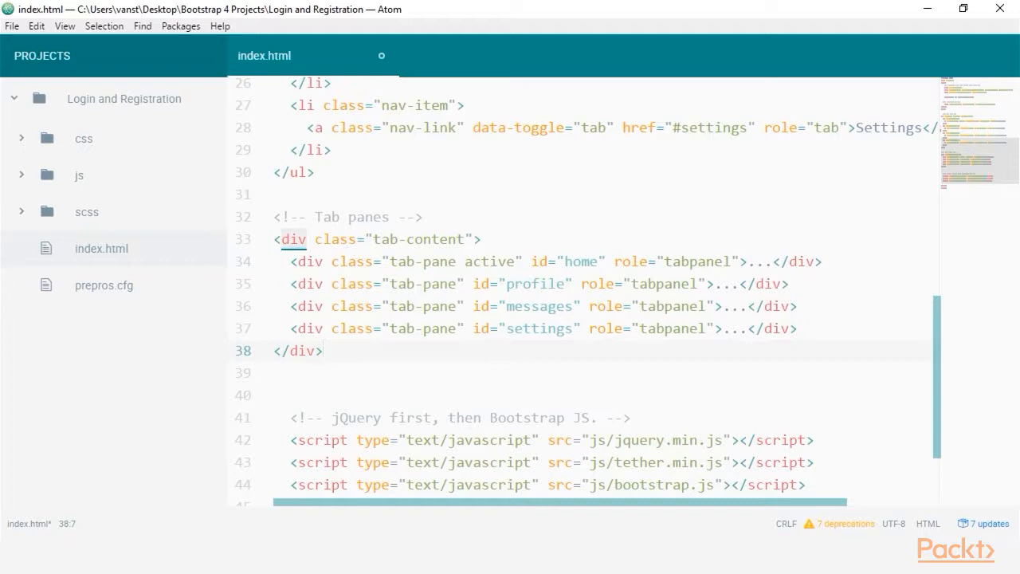
scroll("up", 3)
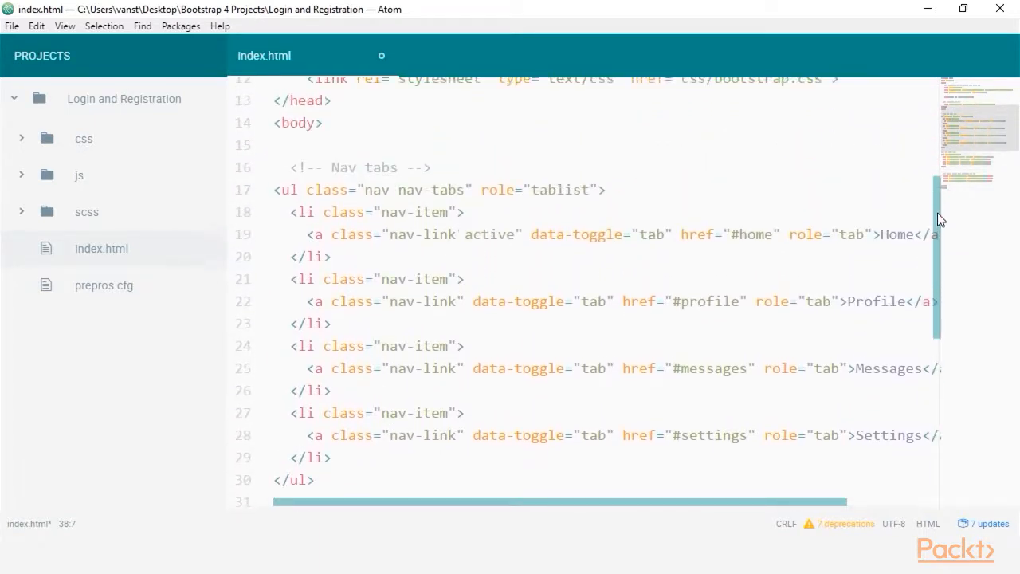
scroll("down", 3)
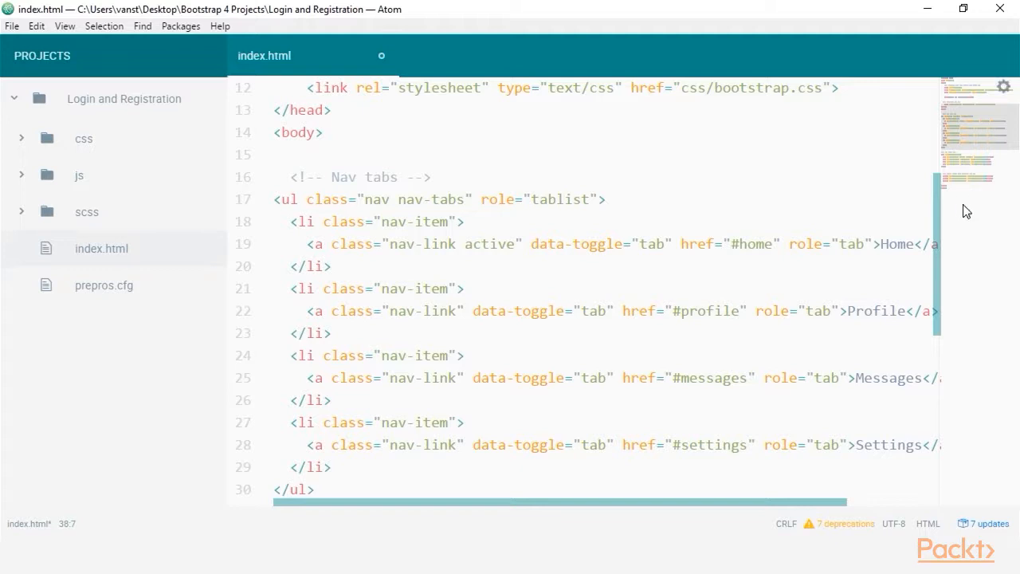
scroll("down", 3)
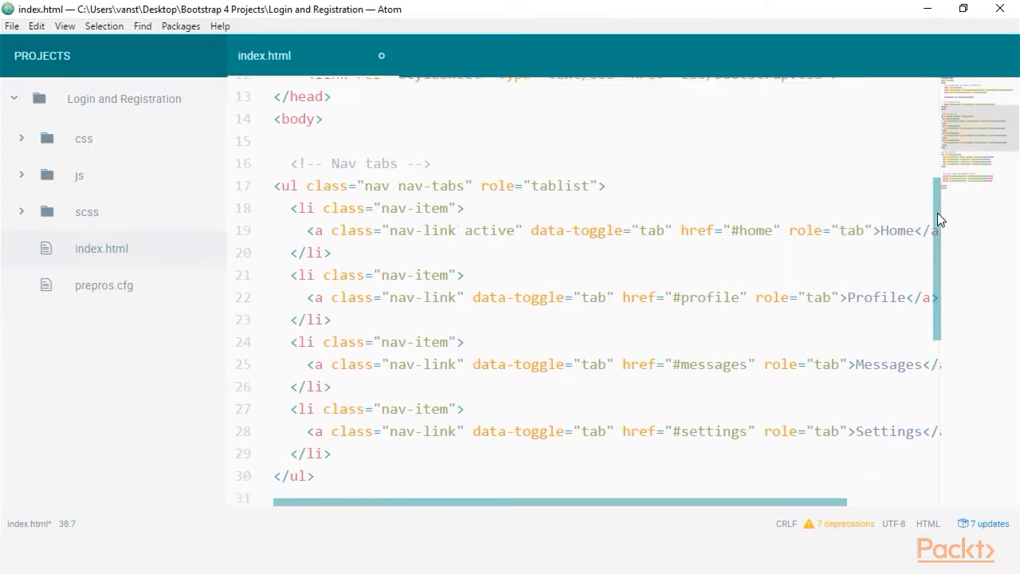
scroll("down", 3)
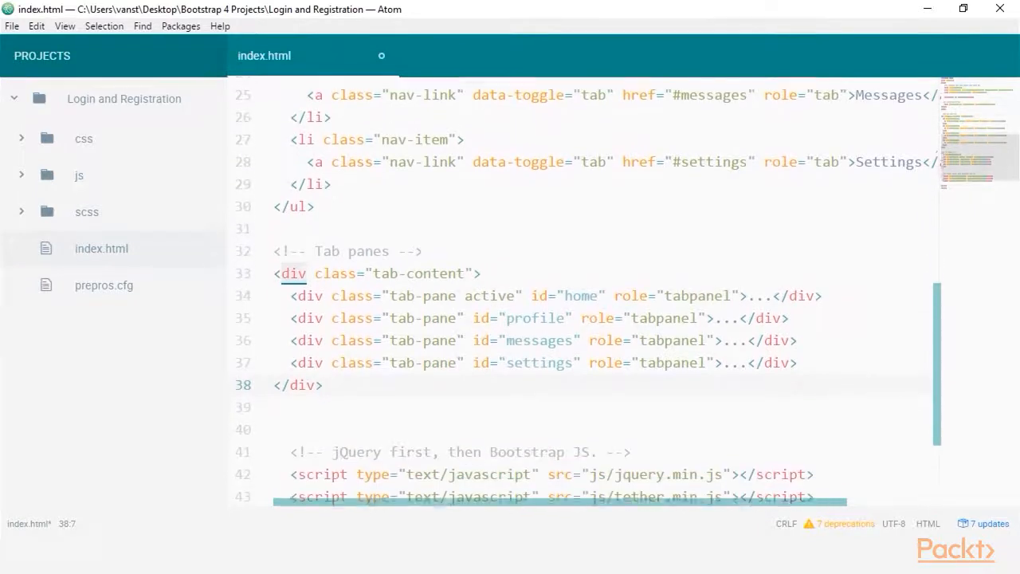
scroll("down", 3)
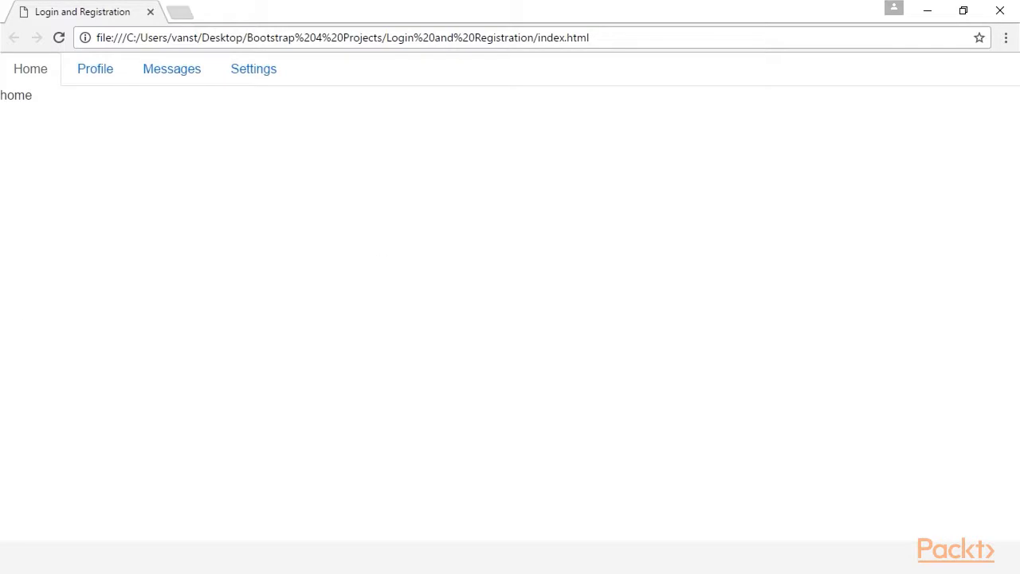
mouse_move(95, 69)
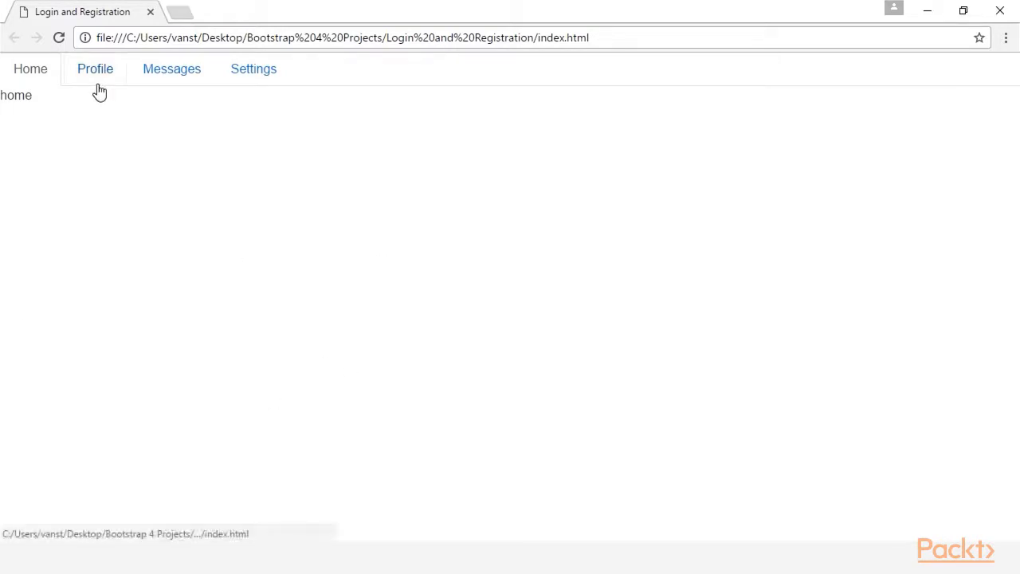
Step: Switch to the Profile, Messages, then Settings tabs to confirm each pane swaps in
left_click(95, 68)
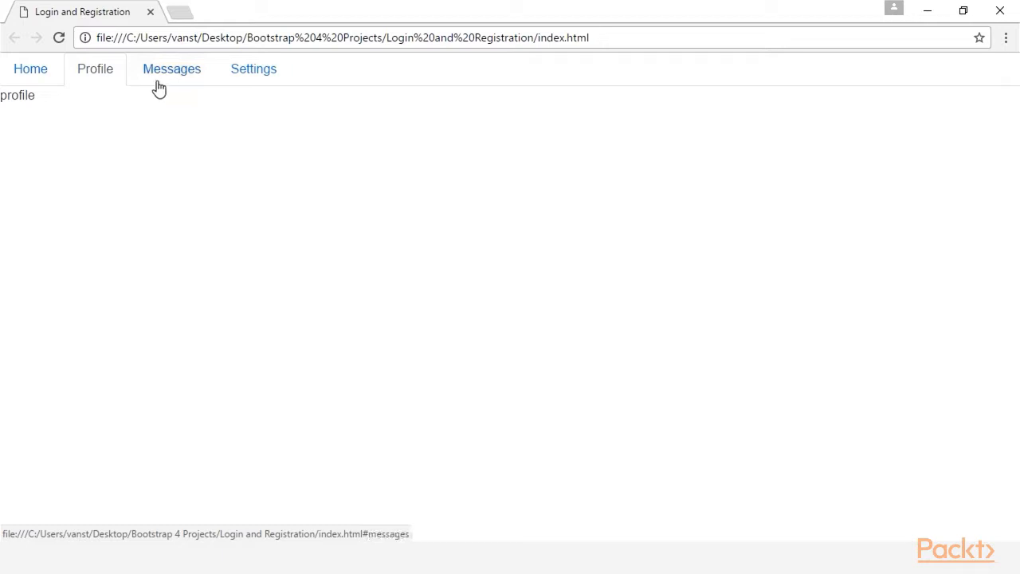
left_click(171, 68)
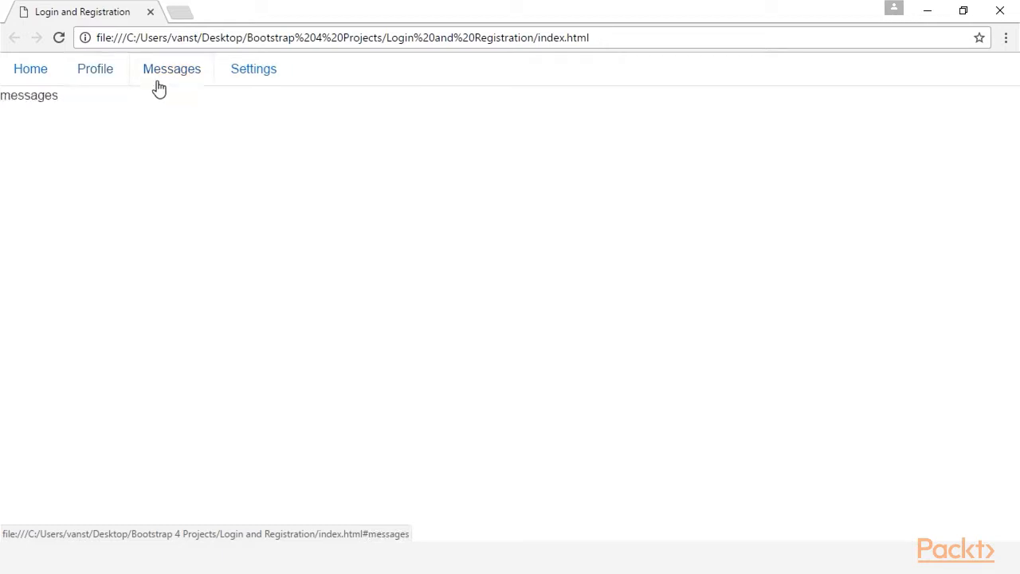
mouse_move(253, 69)
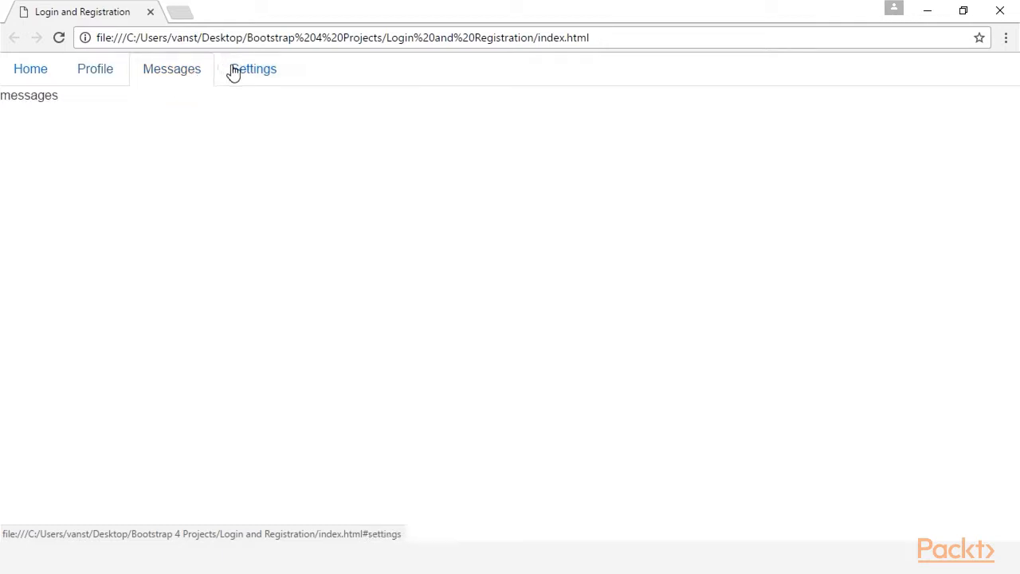
left_click(253, 68)
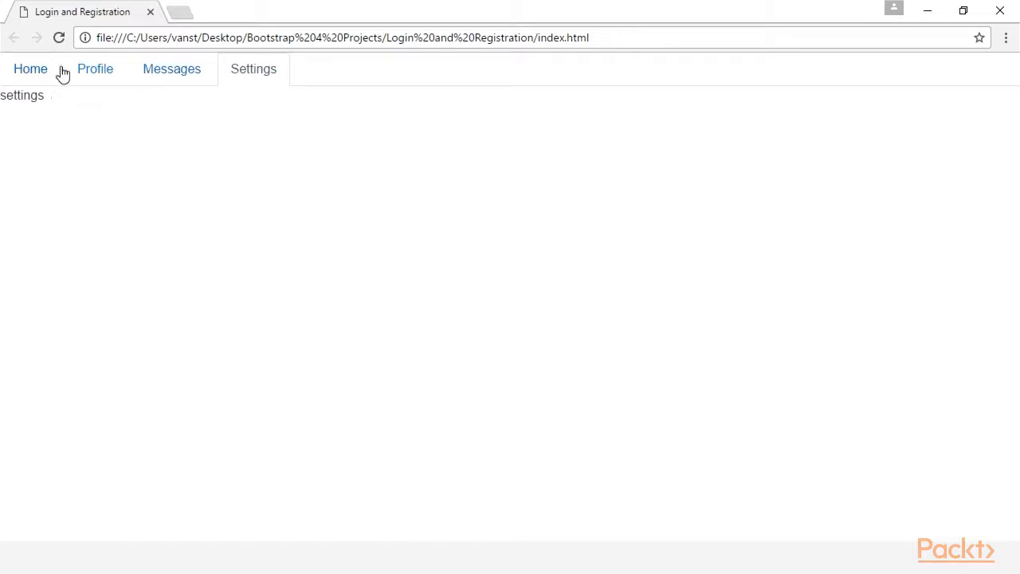
mouse_move(254, 76)
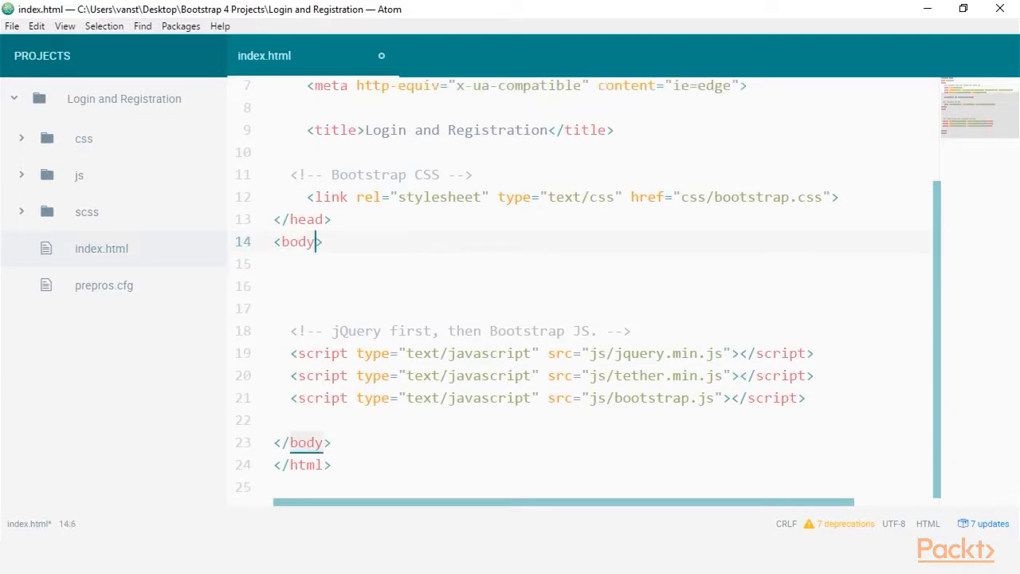
Step: Give body the bg-faded class, nest a container and row div, and start a div.col
type("class=\"\"")
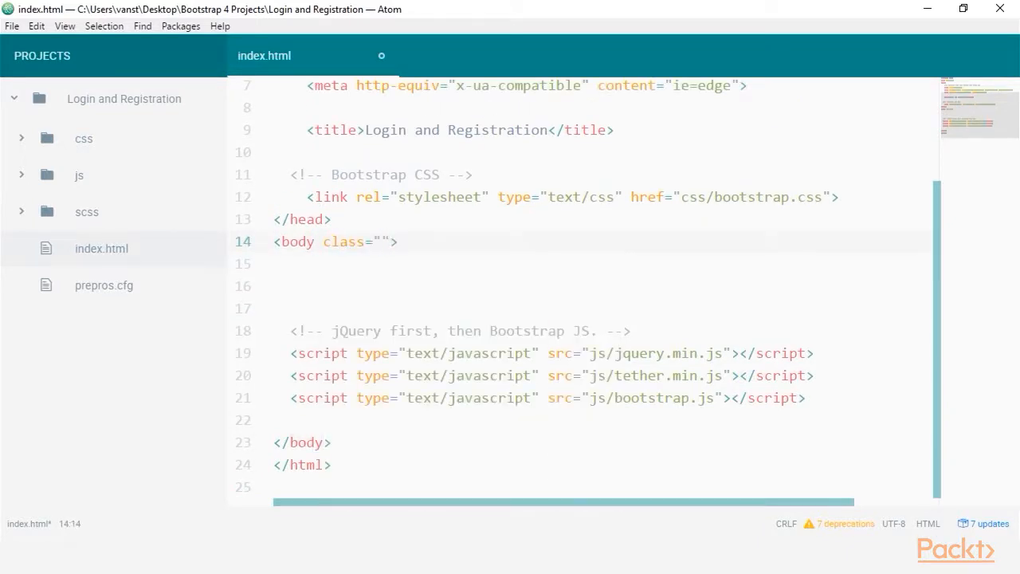
type("bg-faded mt-3")
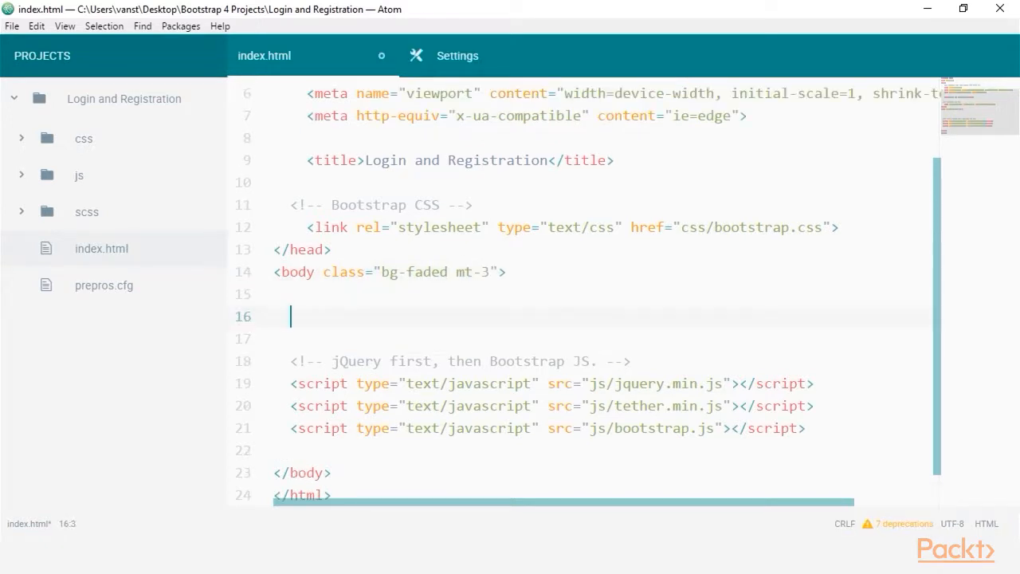
type("<div class=\"container\"></div>")
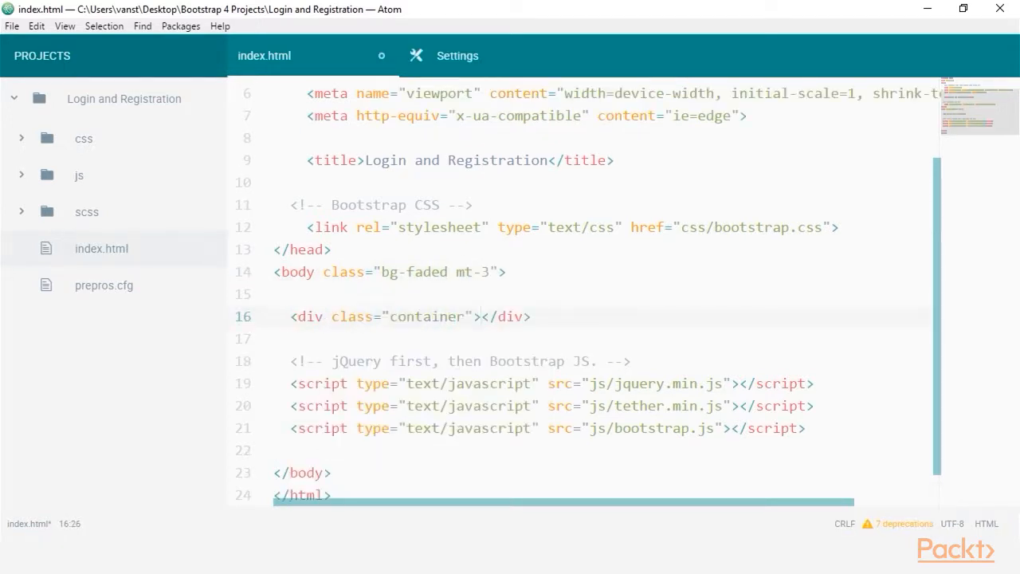
type("<div class=\"row\"></div>")
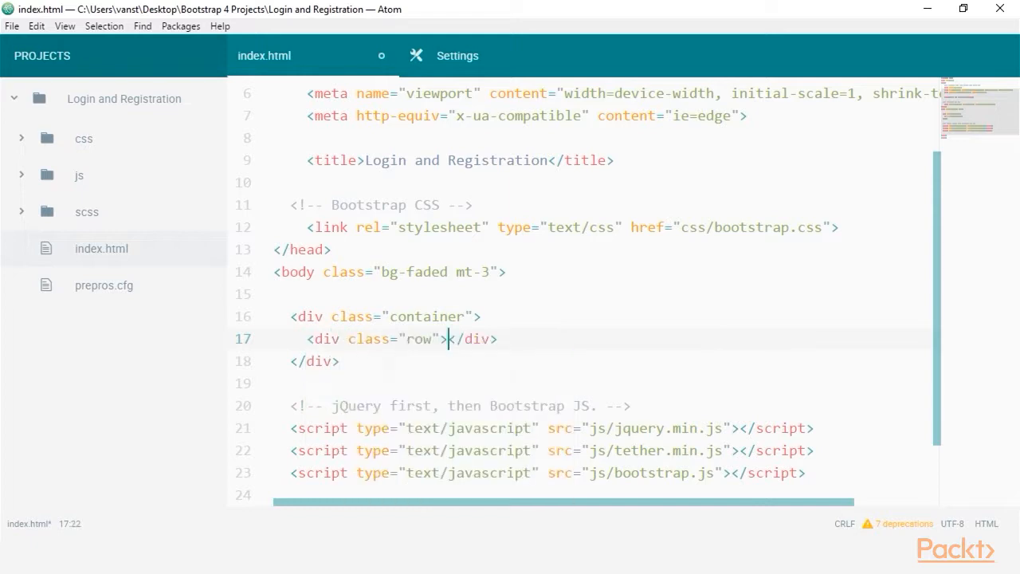
type("di")
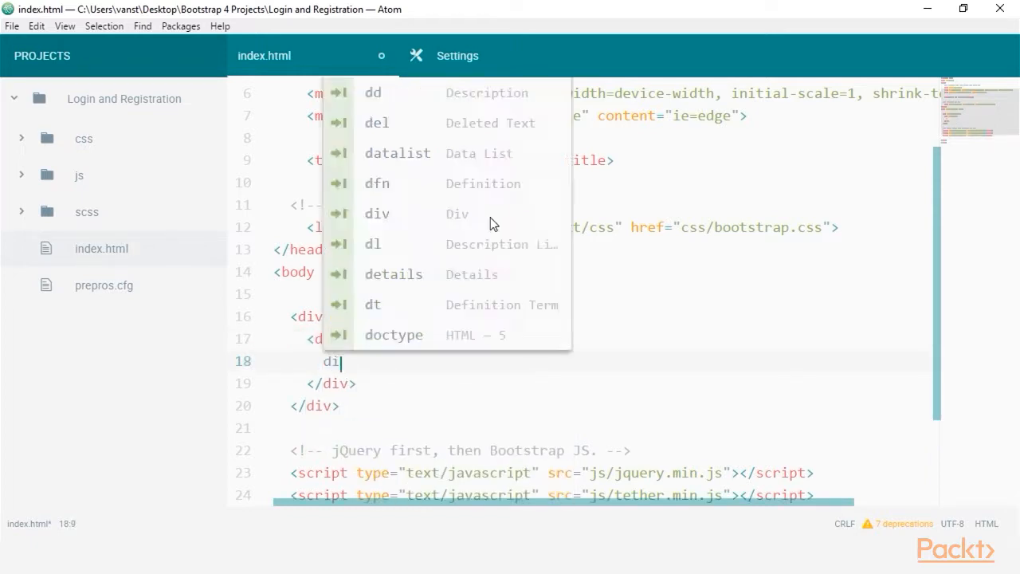
type("v.col")
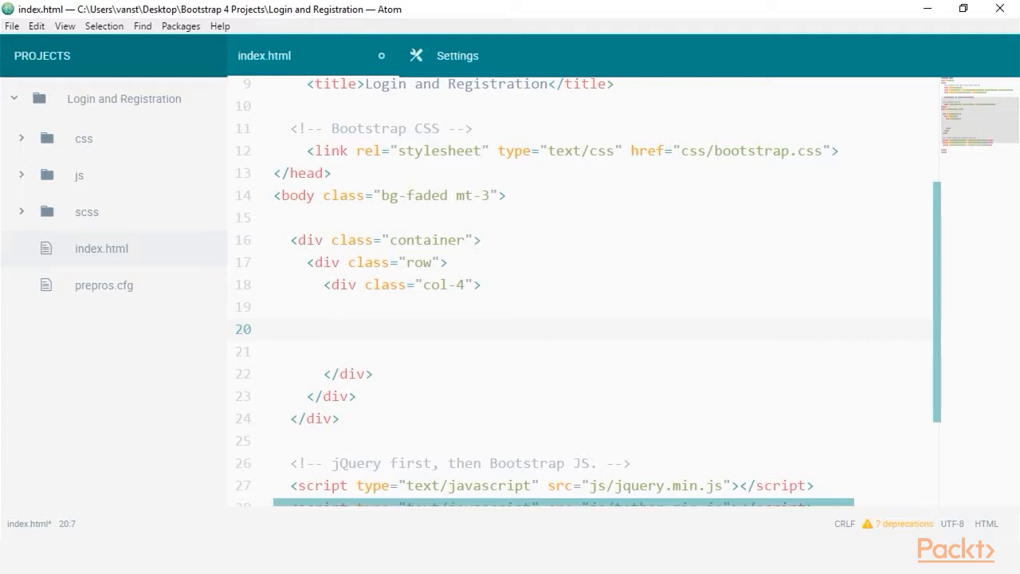
Step: Insert a tab-content div holding an active tab-pane with id login, role tabpanel, text login
type("div.")
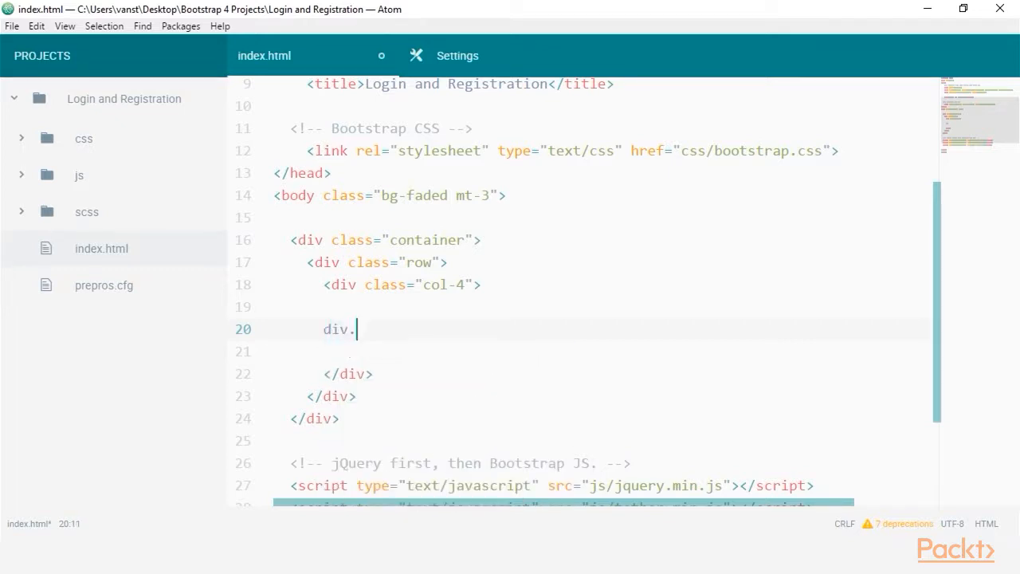
type("tab-cont")
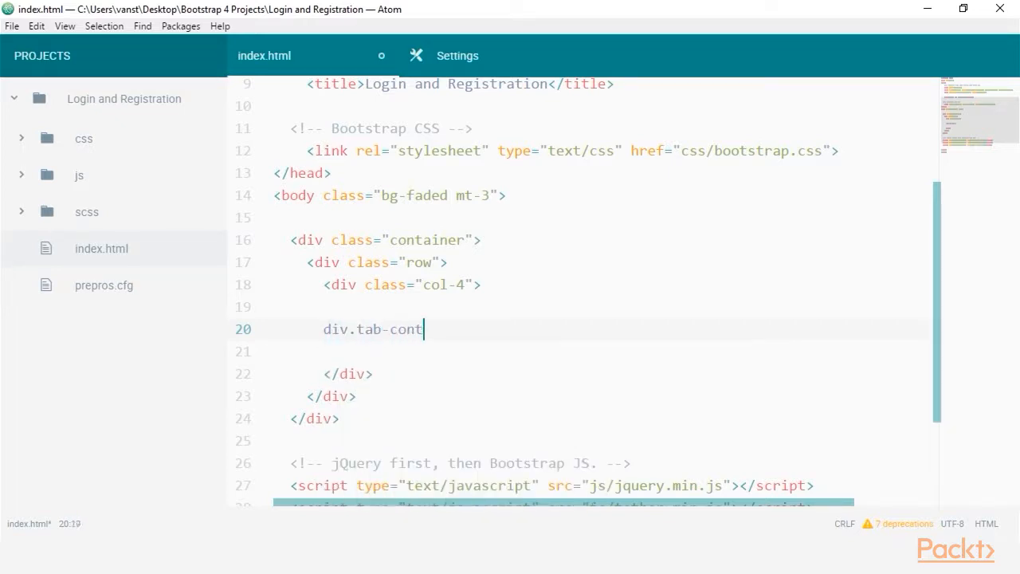
key("Tab")
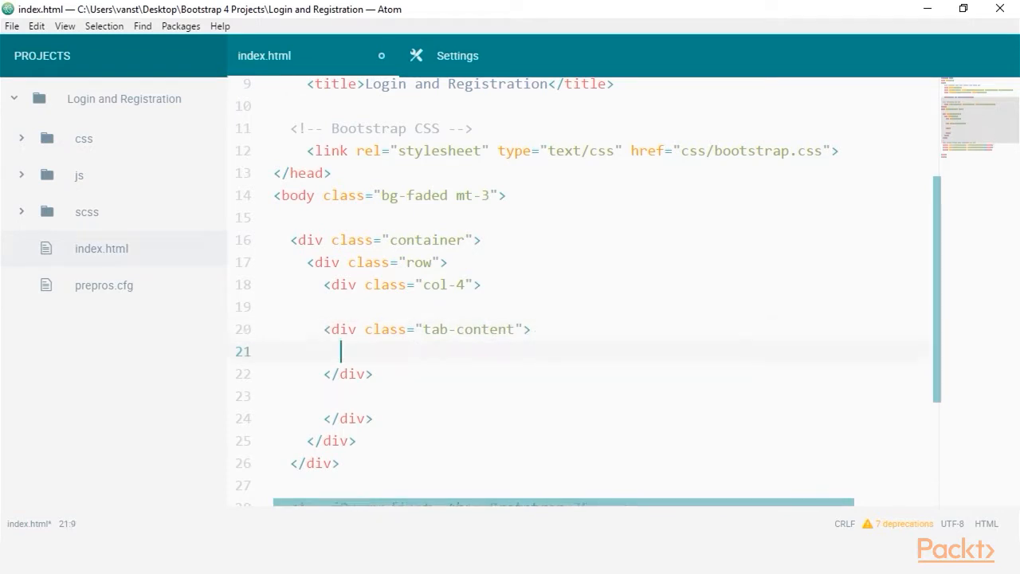
type("di")
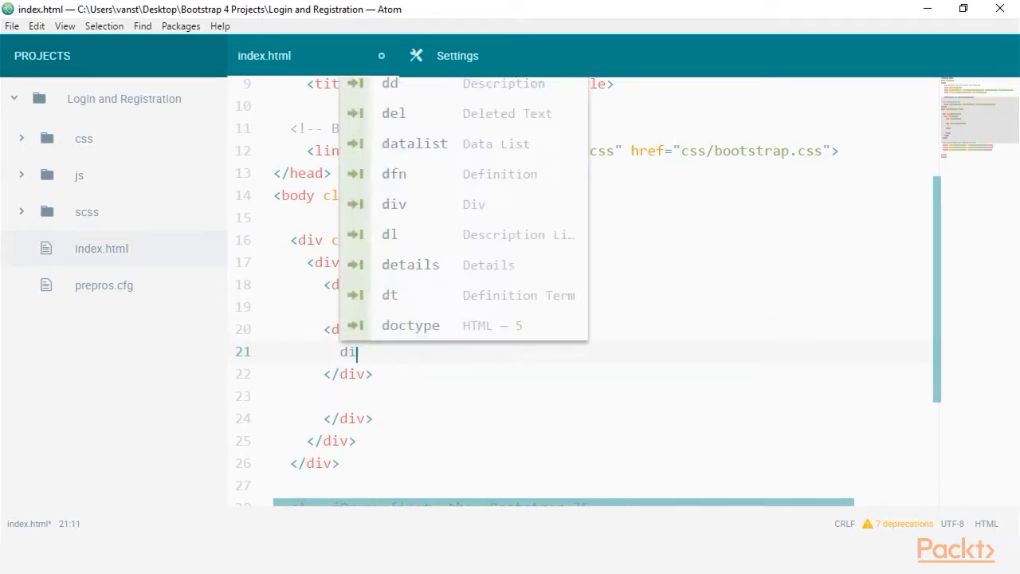
type("v.tab")
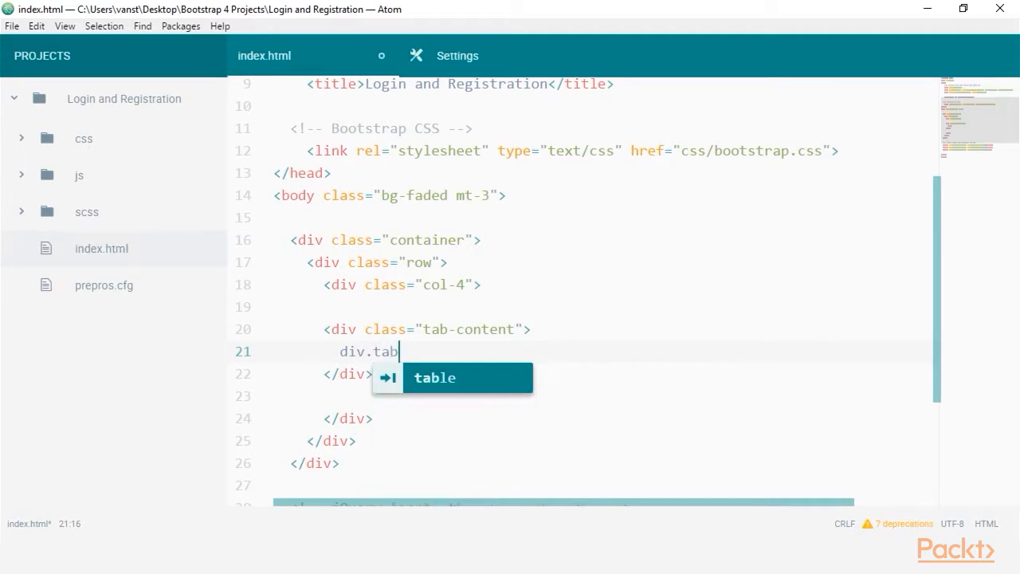
key("Tab")
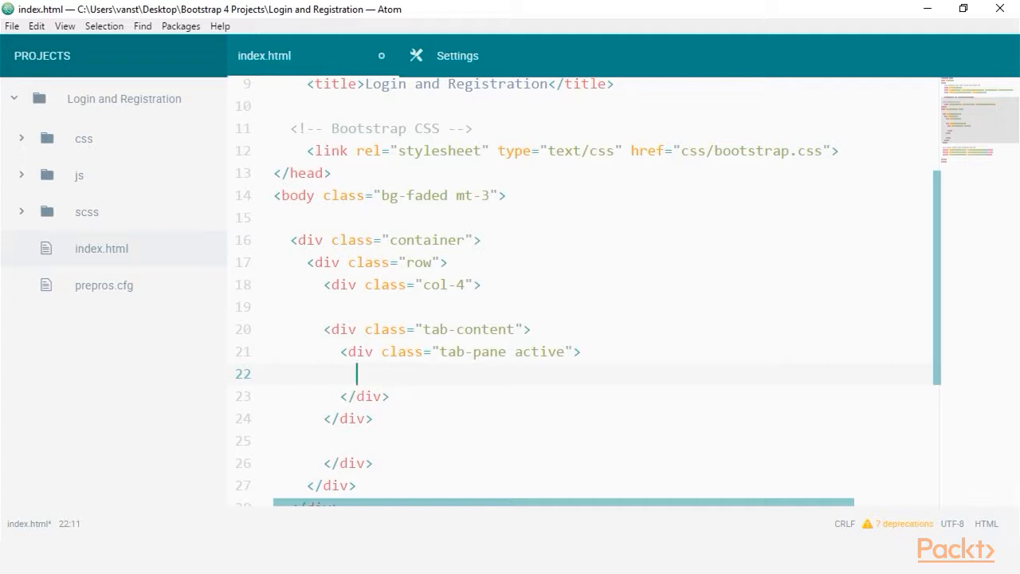
type("id=\"login\"")
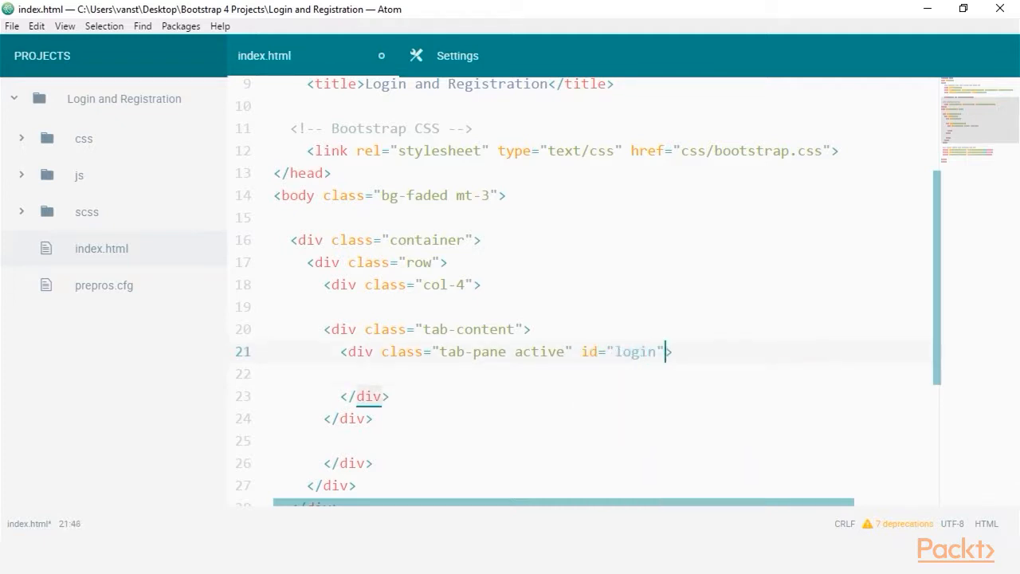
type("role=\"tab\"")
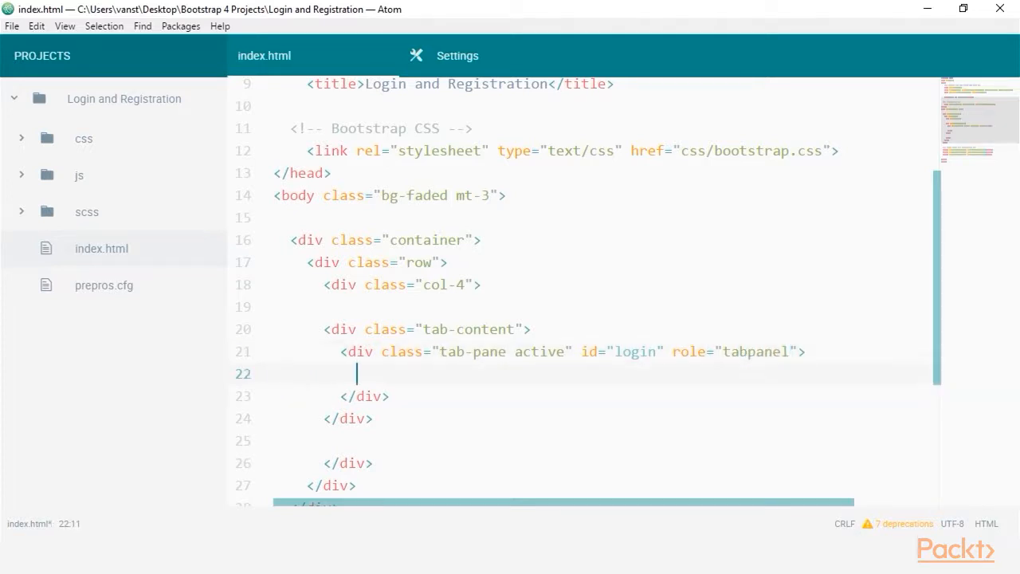
type("login")
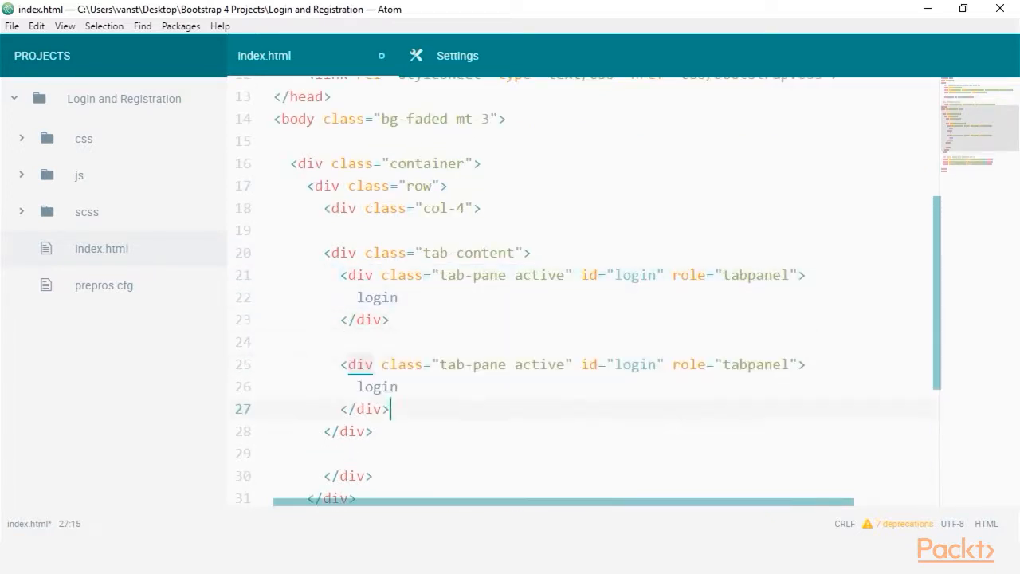
Step: Change the duplicated pane's id and text to register, then begin an anchor in the login pane
type("register")
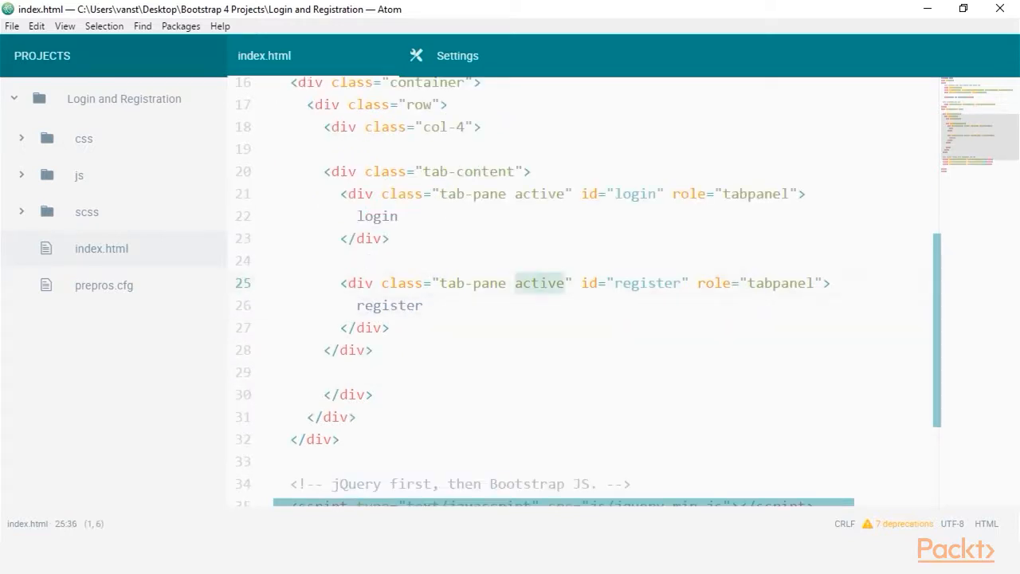
type("<a data-")
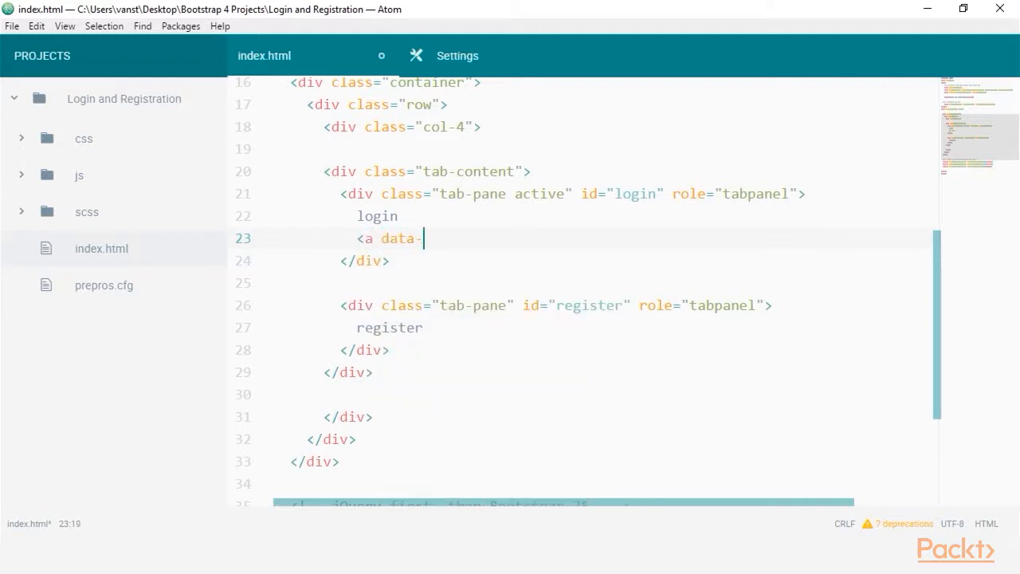
Step: Add a 'Go to Register' tab link to #register and a 'Go to Login' tab link
type("toggle=\"tab")
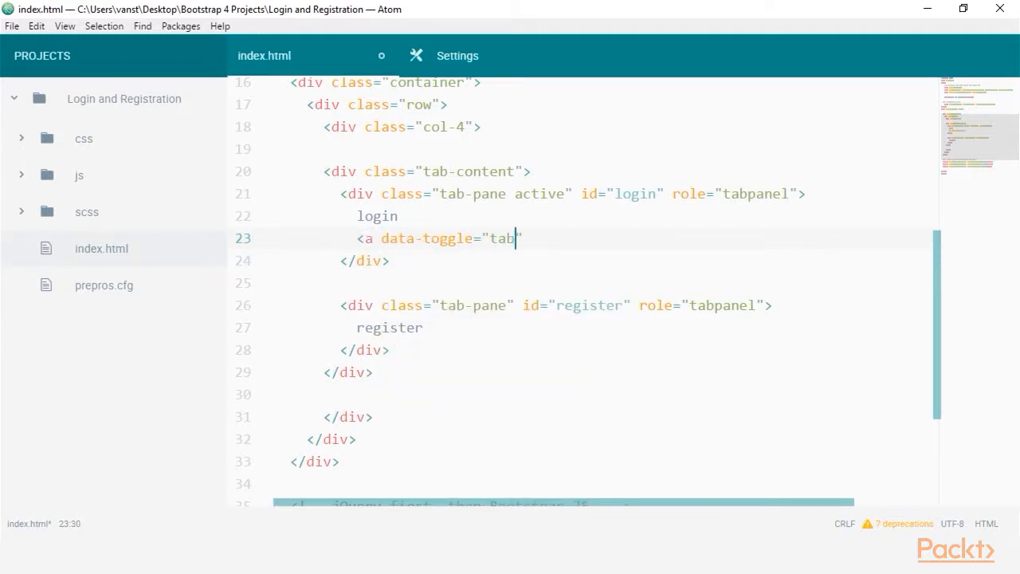
type("href")
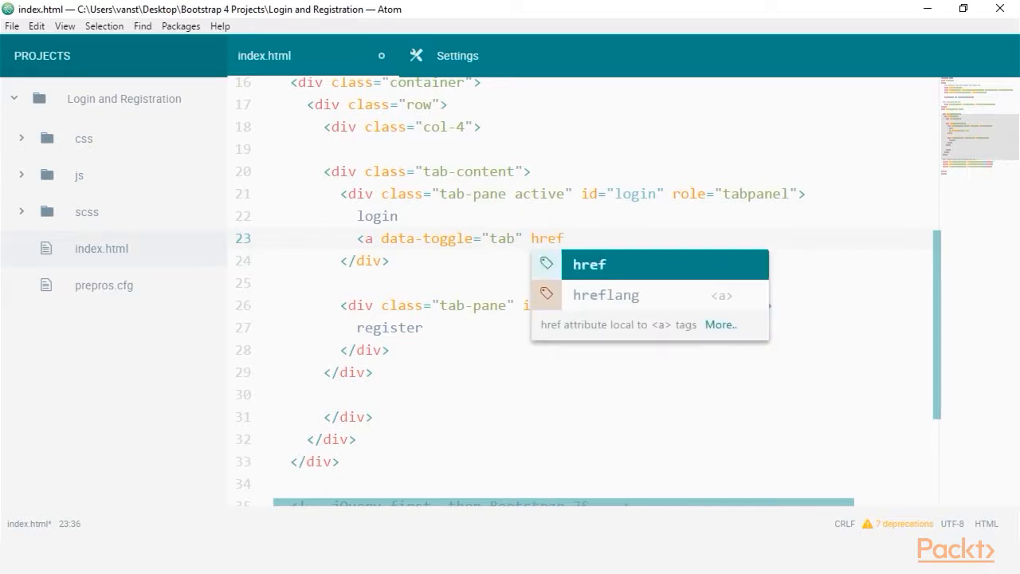
type("=")
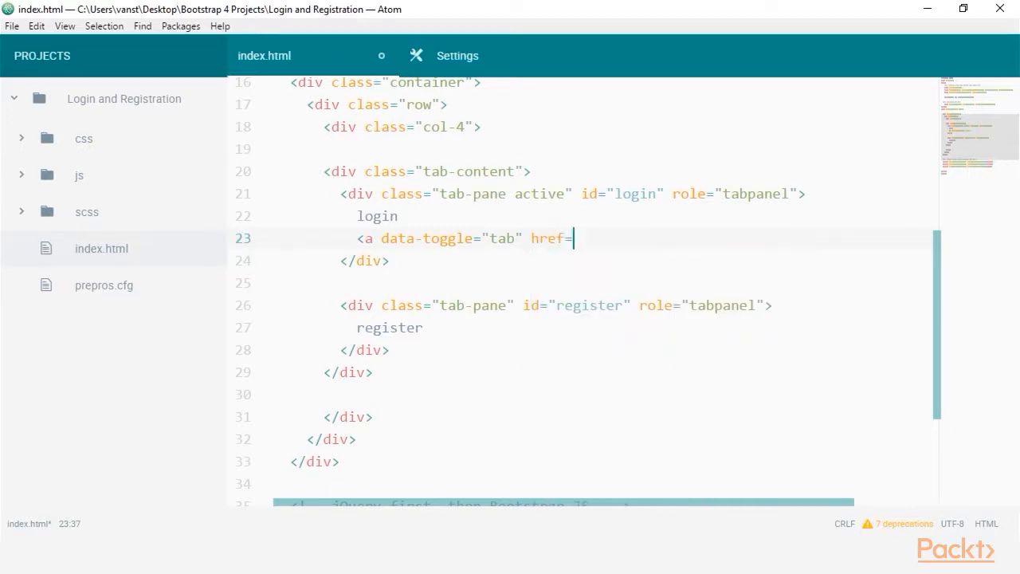
type("\"#regis\"")
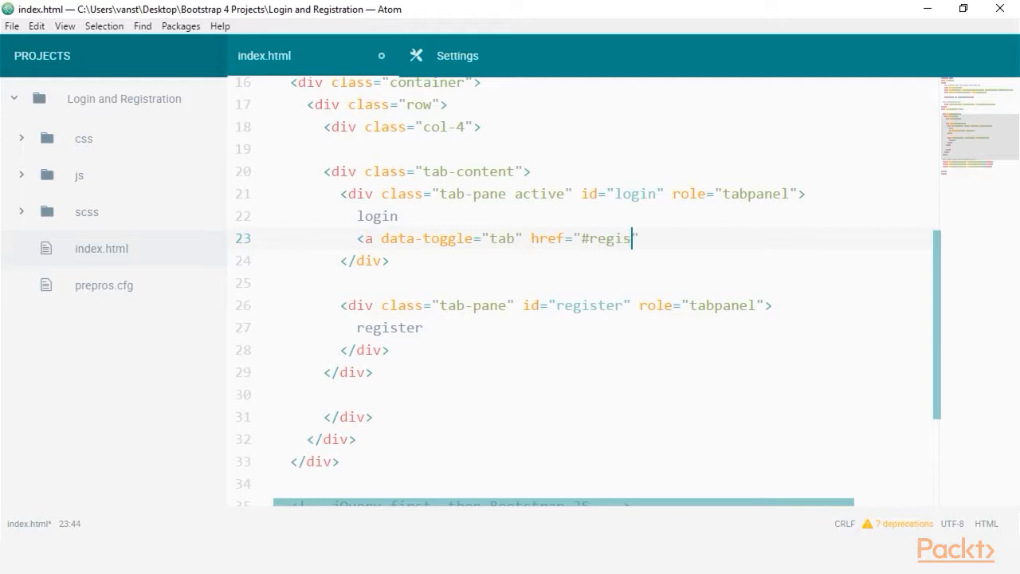
type("ter\" role")
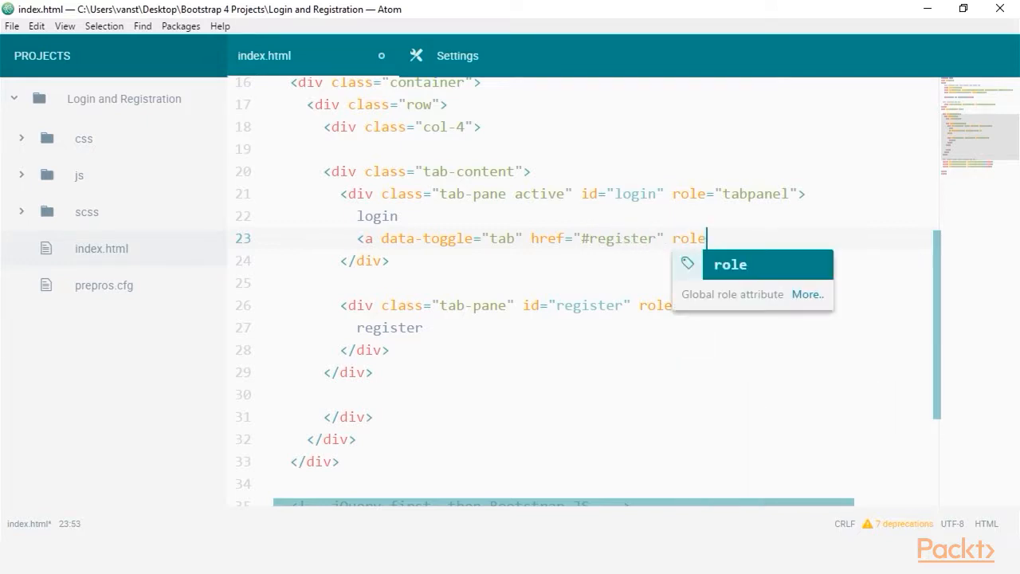
type("=\"tab\"></a")
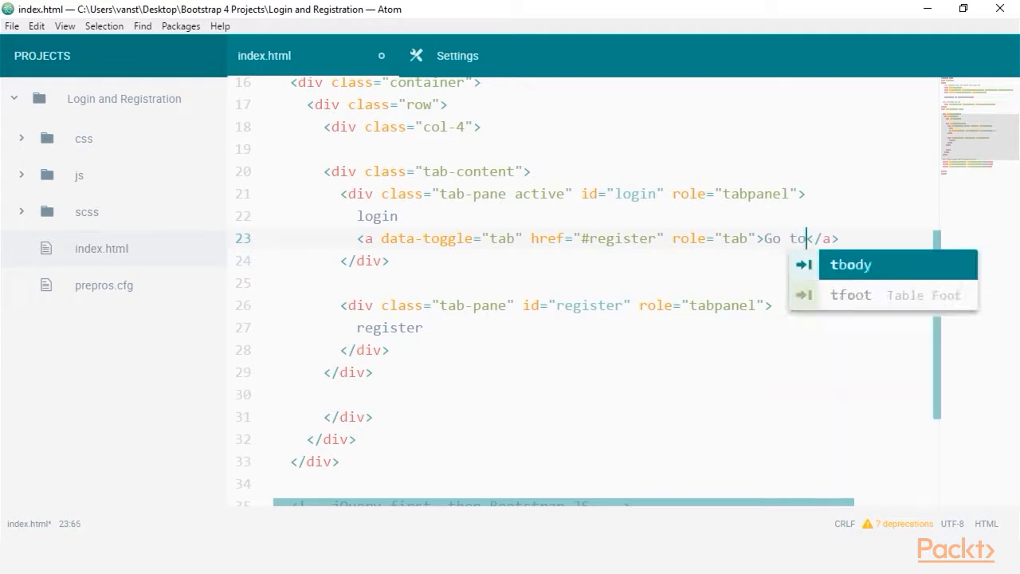
type("Regis")
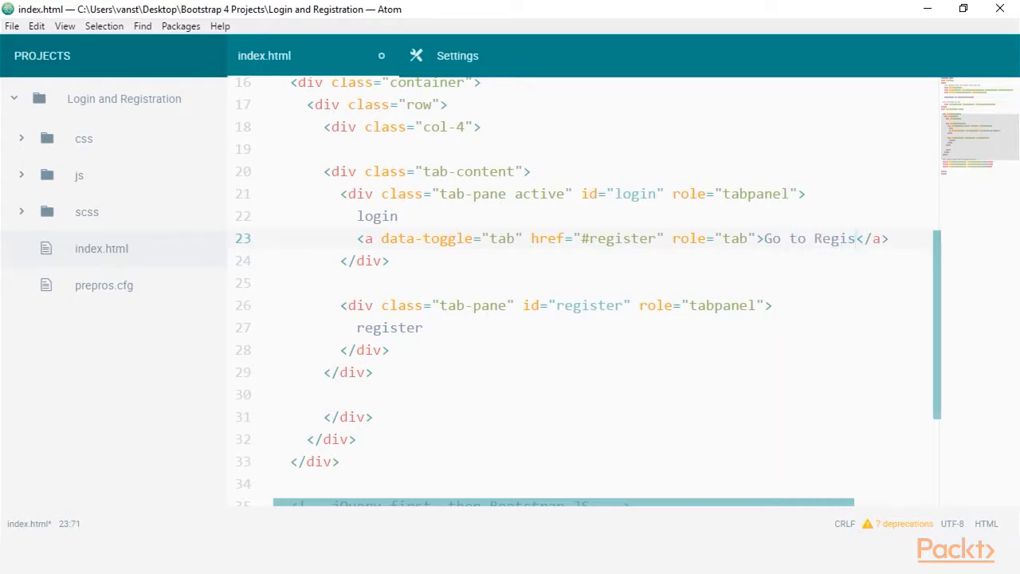
type("ter")
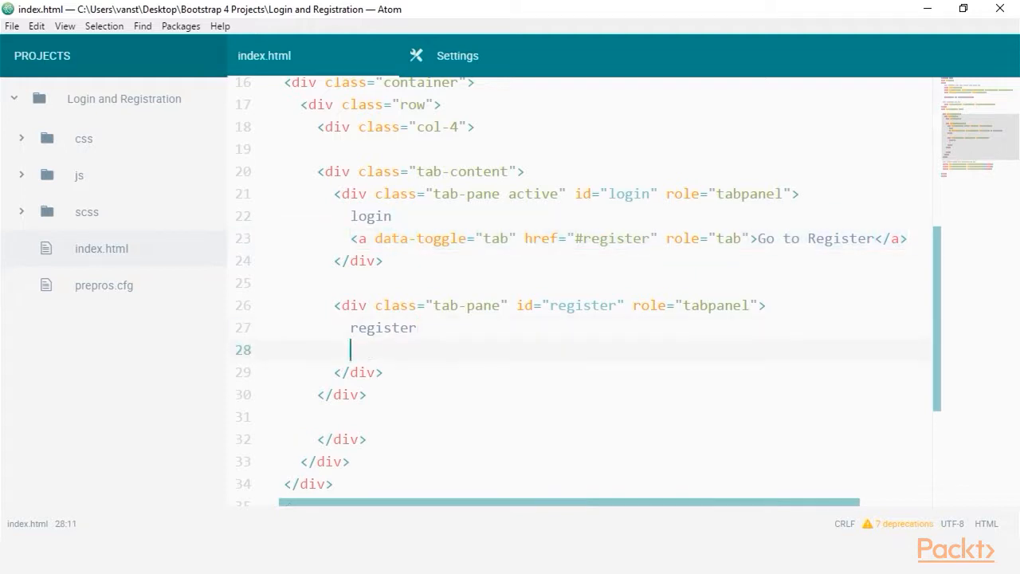
type("<a data-toggle=\"tab\" href=\"#register\" role=\"tab\">Go to L</a>")
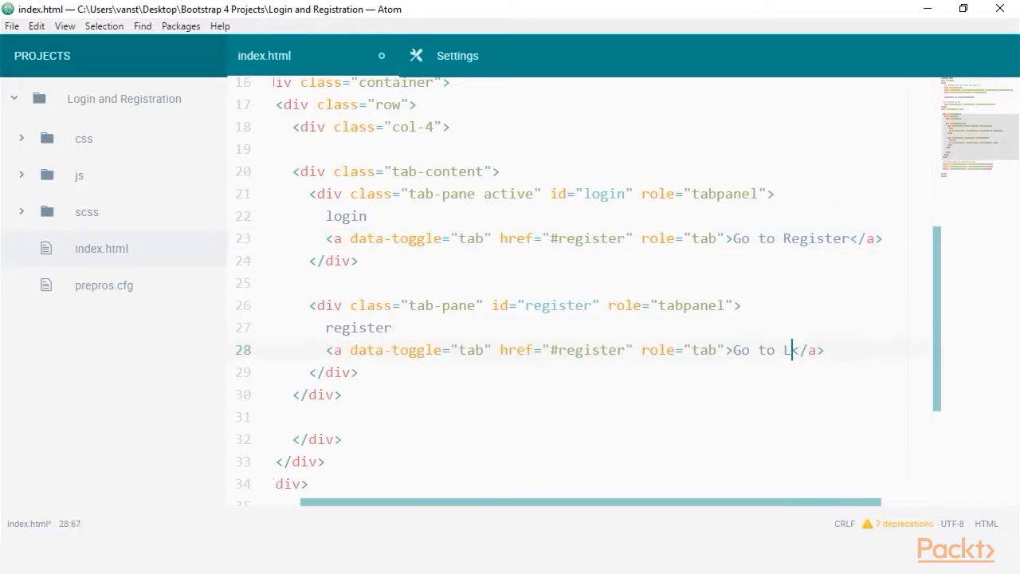
type("ogin")
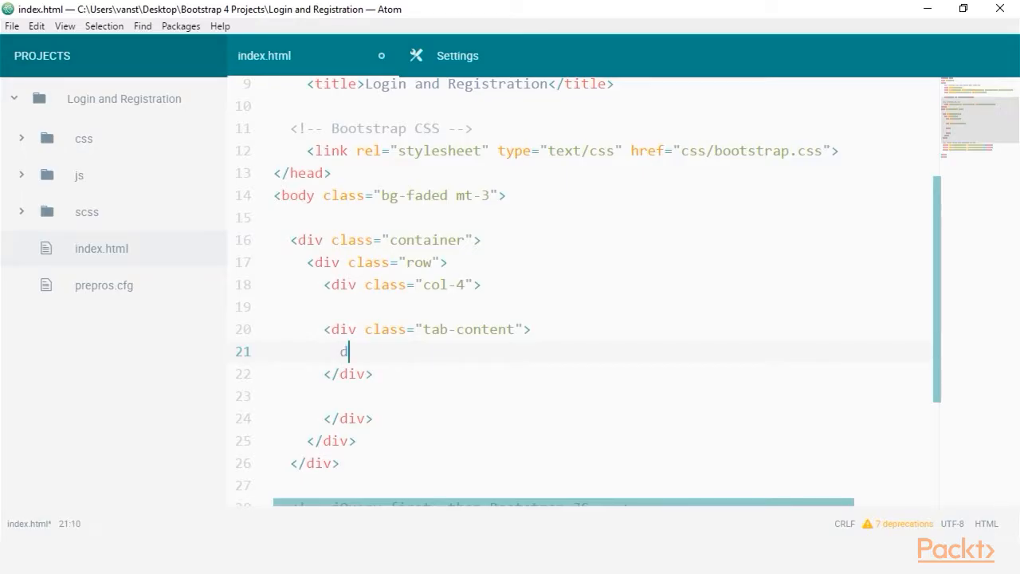
Step: Begin typing a div.tab-pane shorthand inside the emptied tab-content div
type("iv.ta")
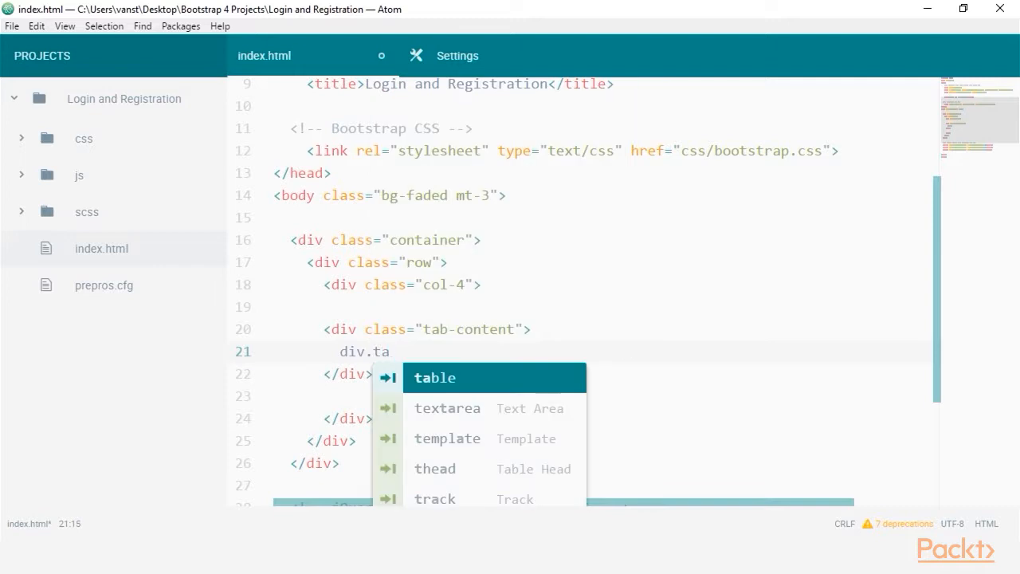